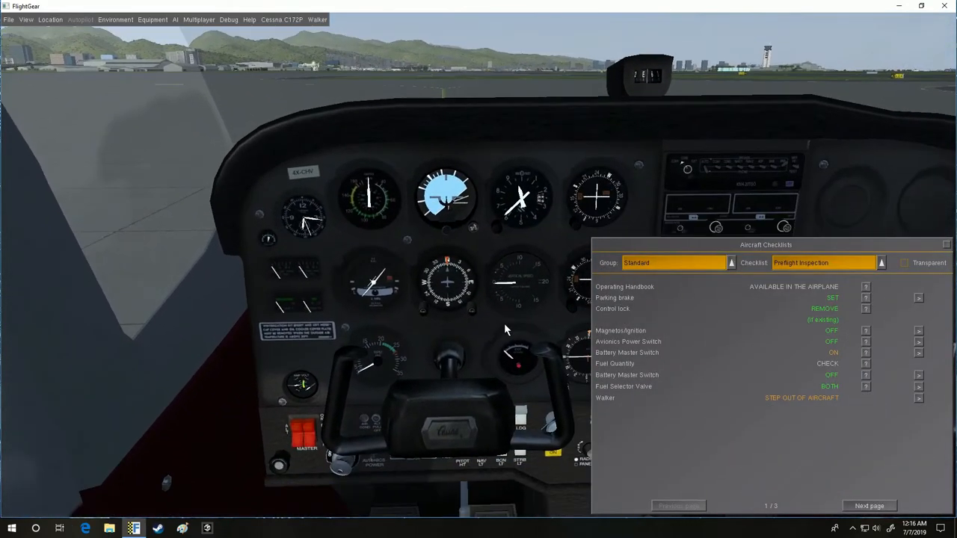
mouse_move(625, 305)
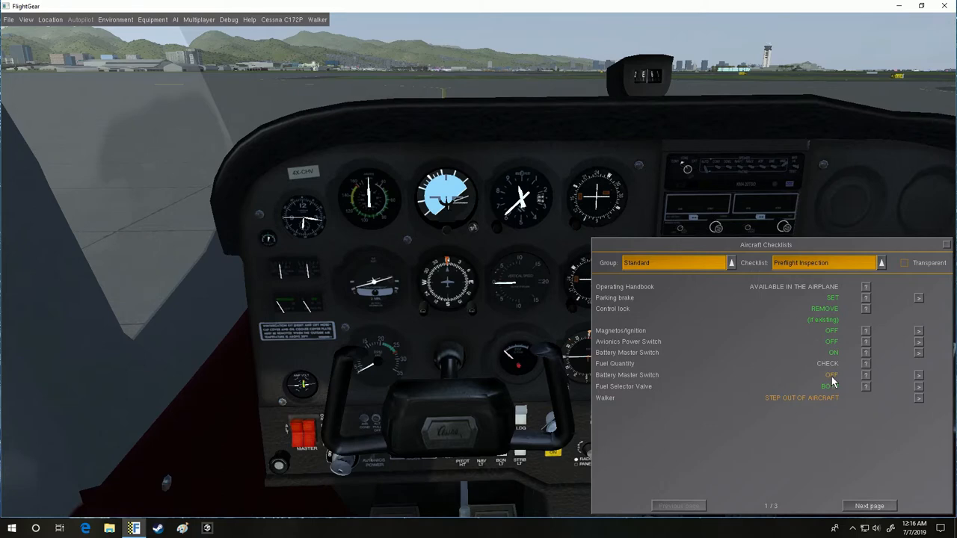
Step: Apply the Battery Master Switch and Fuel Selector Valve (BOTH) preflight checklist items to the aircraft
click(300, 430)
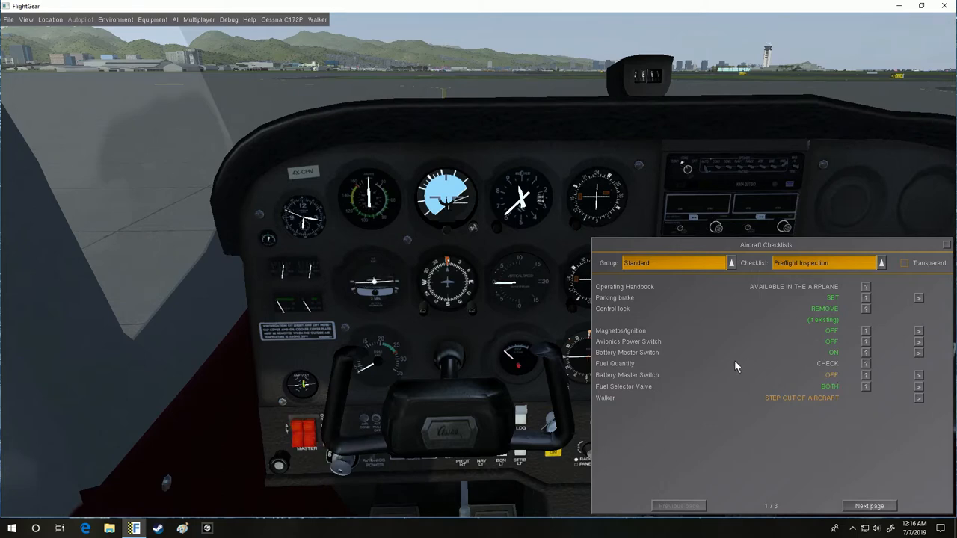
click(869, 505)
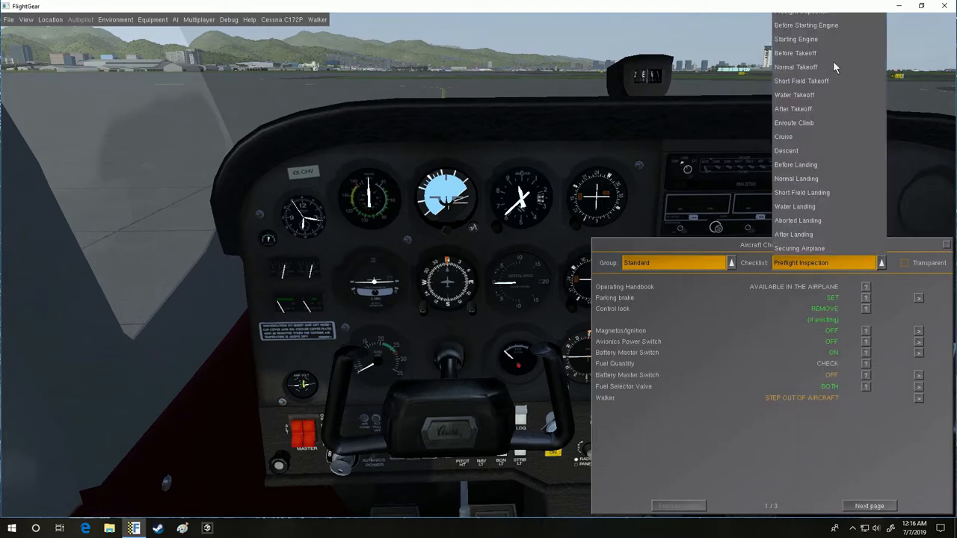
Step: Switch the Aircraft Checklists dialog to the Before Starting Engine list
click(804, 24)
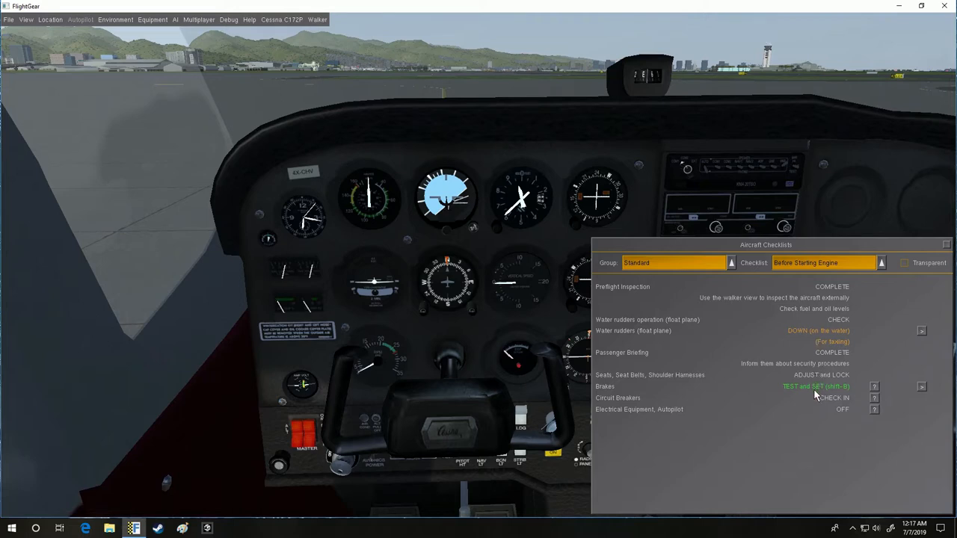
mouse_move(853, 272)
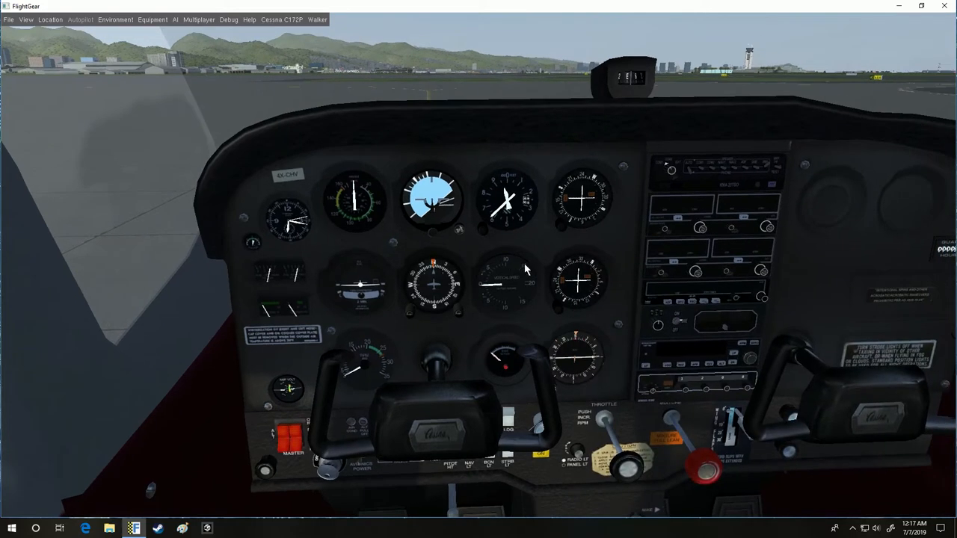
Step: Turn on the aircraft's electrical master power so the radio stack lights up
click(329, 461)
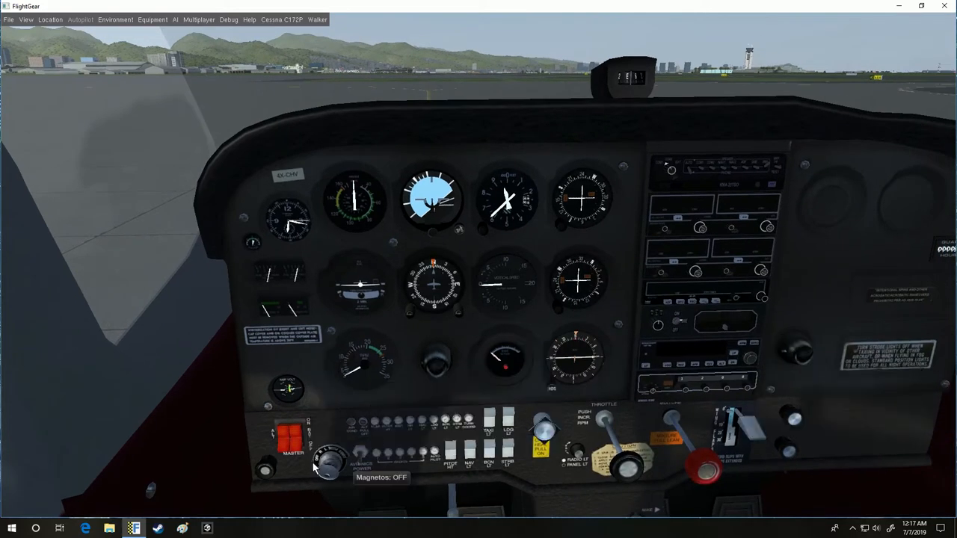
click(328, 460)
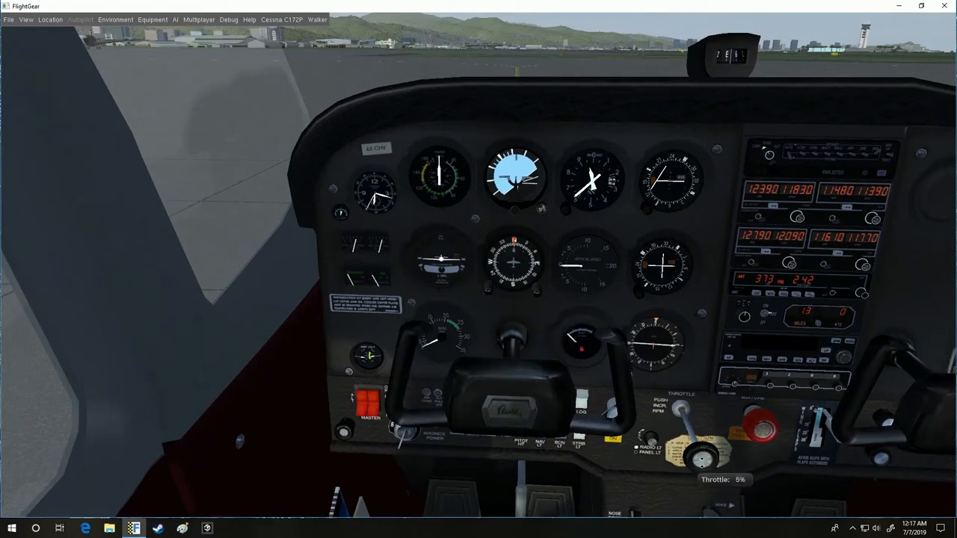
Step: Set throttle to about 10 percent and give the engine several primer strokes
drag(703, 461, 703, 448)
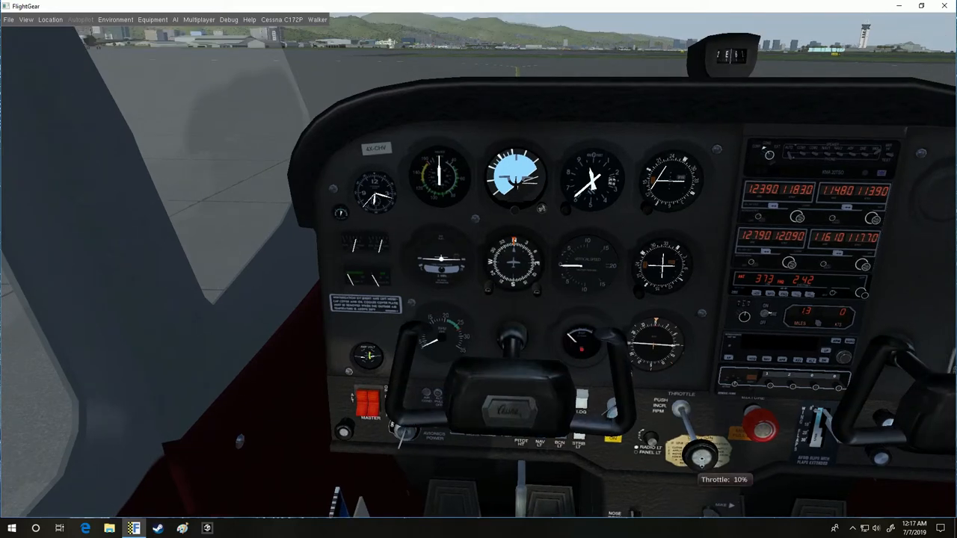
click(701, 455)
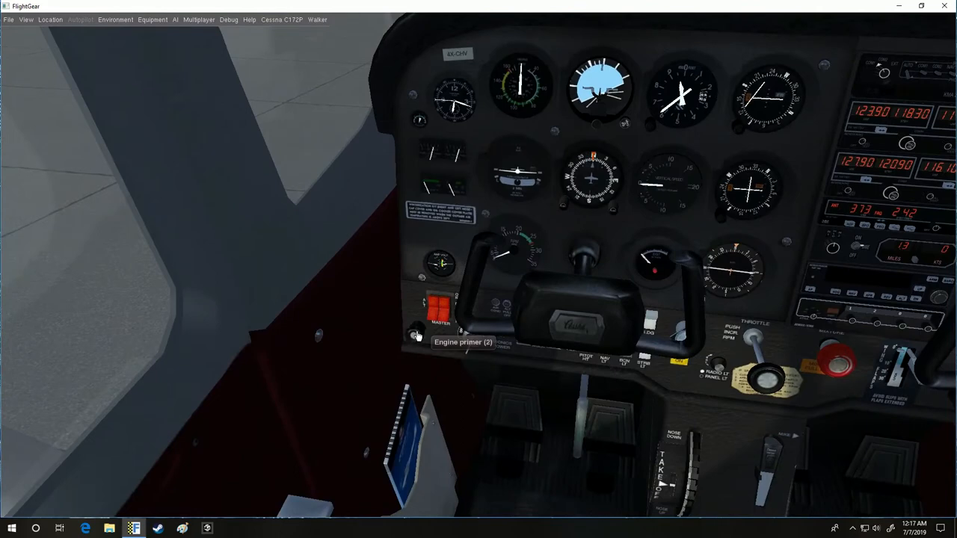
click(417, 335)
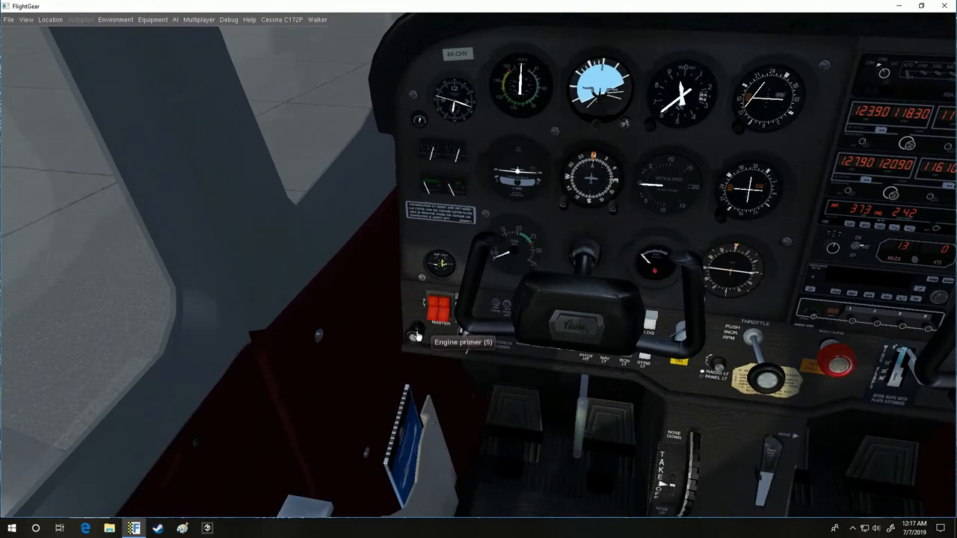
click(415, 335)
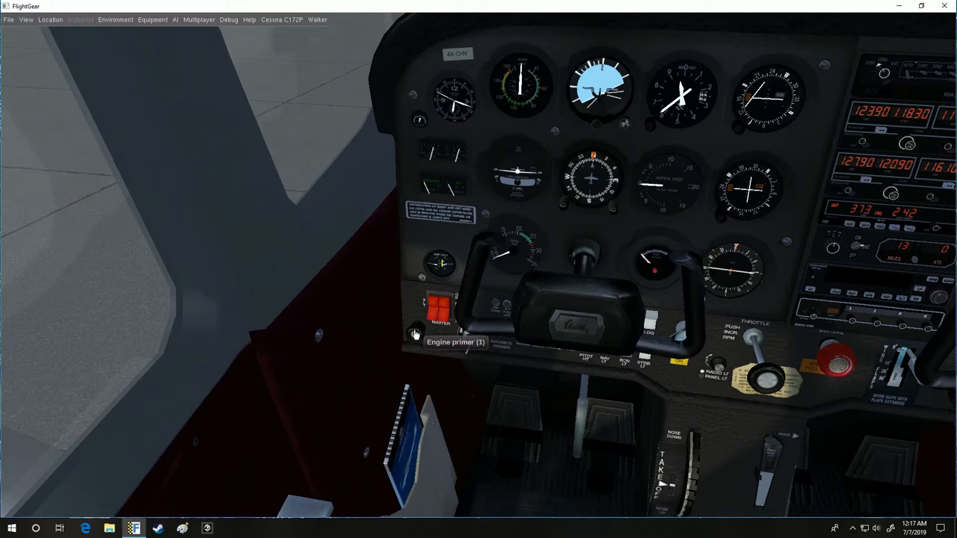
click(415, 330)
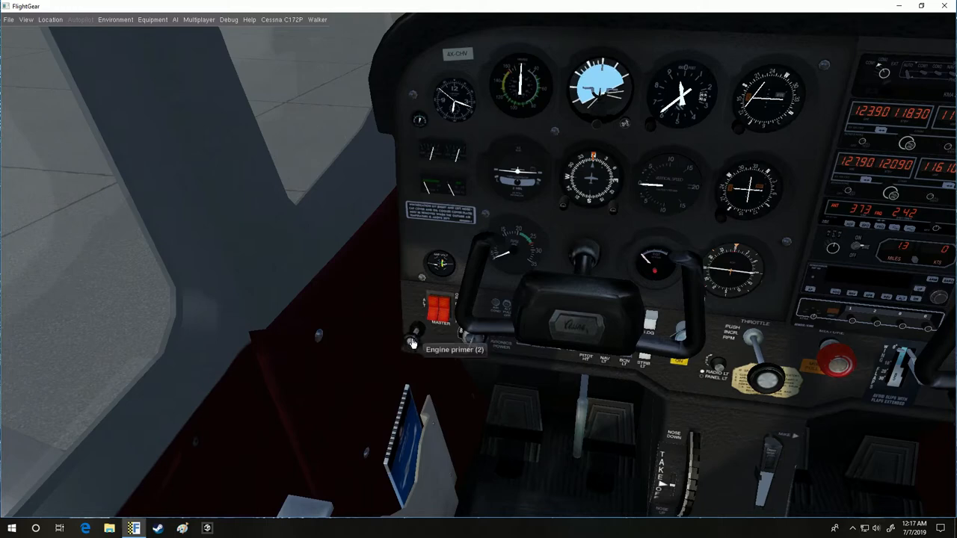
click(414, 332)
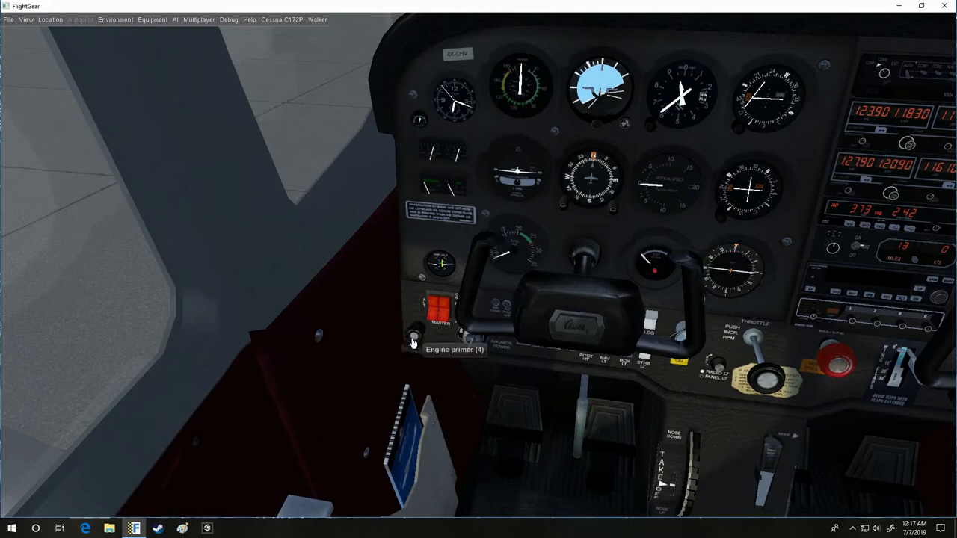
click(413, 337)
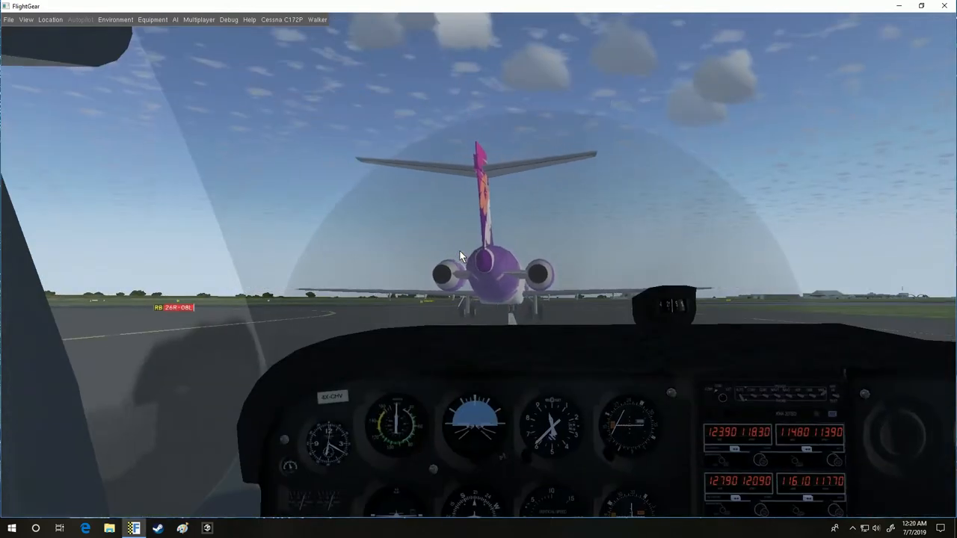
Step: Release the parking brake and line the Cessna up on the runway centreline
key(B)
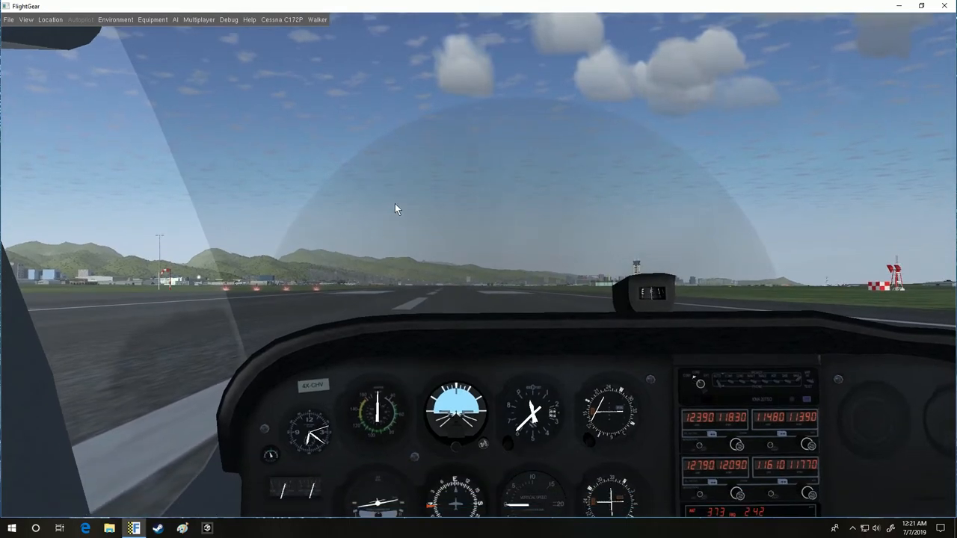
Step: Switch to an external chase view of the climbing Cessna with V
key(v)
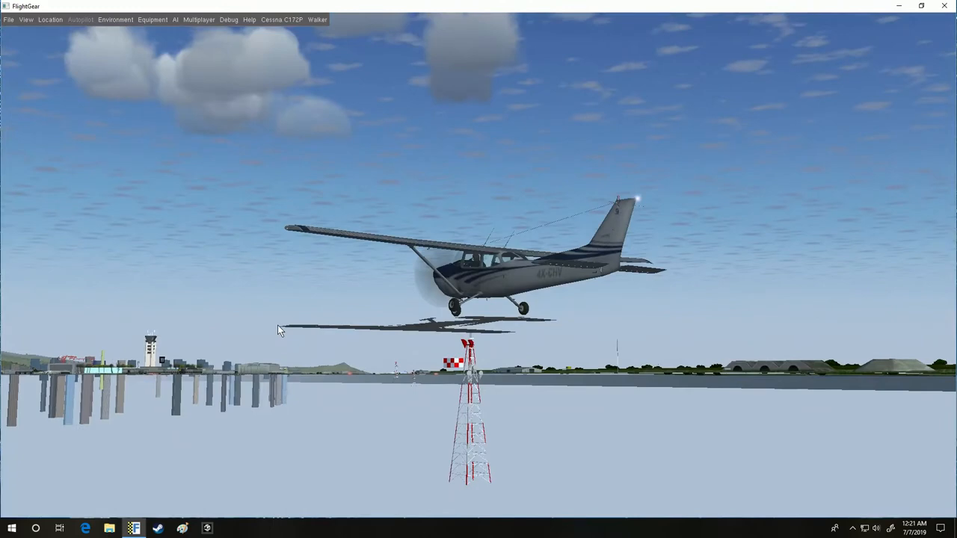
mouse_move(275, 328)
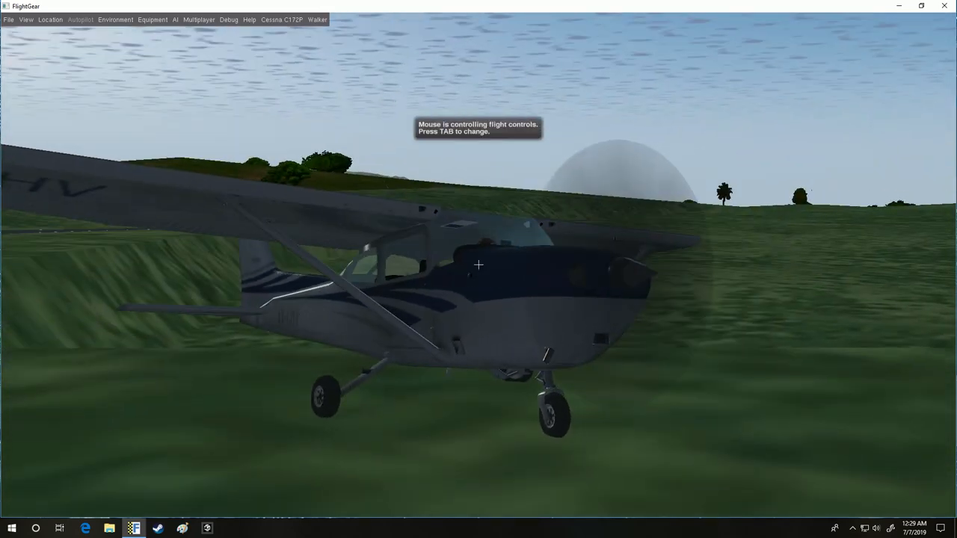
Step: Cycle mouse mode with Tab so the mouse controls view direction instead of flight controls
key(tab)
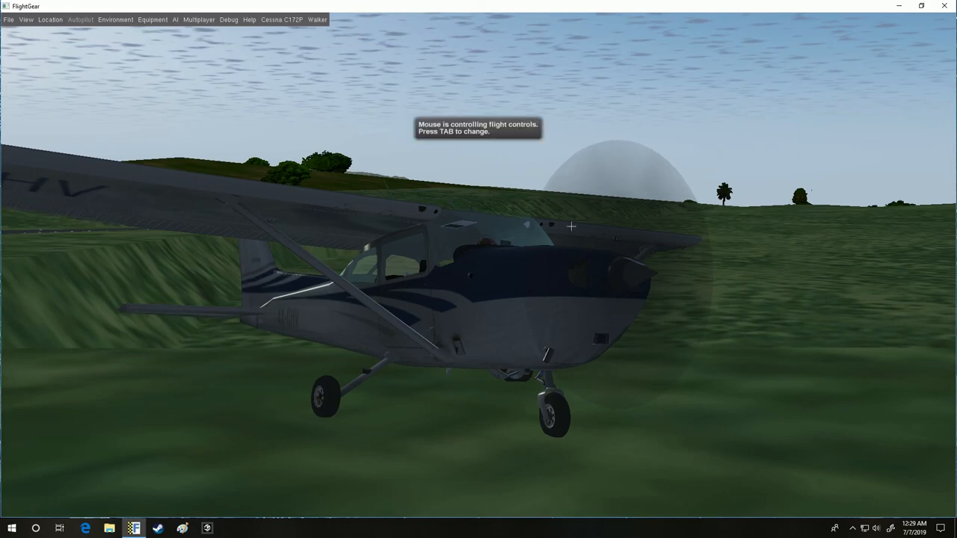
key(Tab)
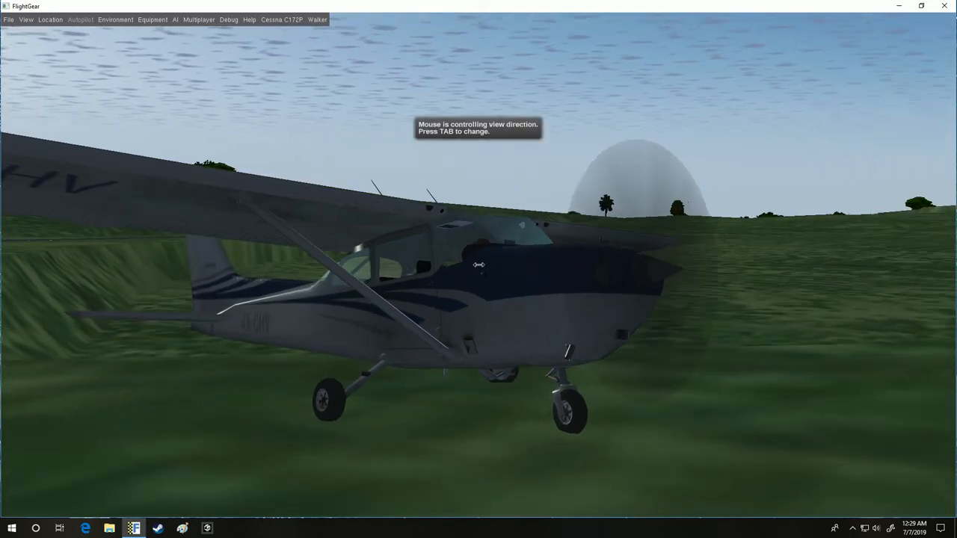